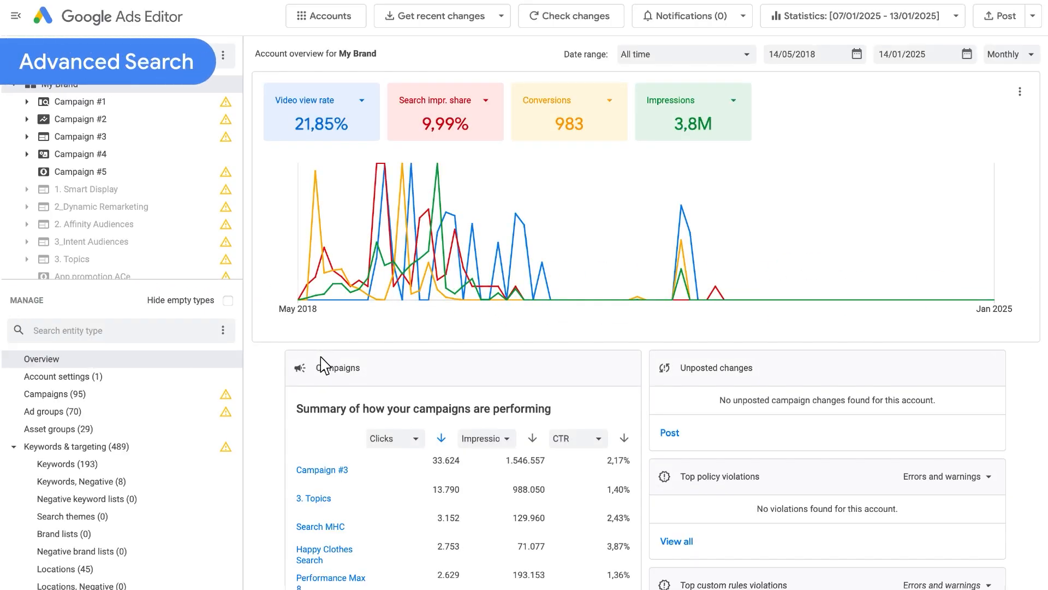
# - Scroll past the account overview and open the full list of 95 campaigns
pyautogui.scroll(-3)
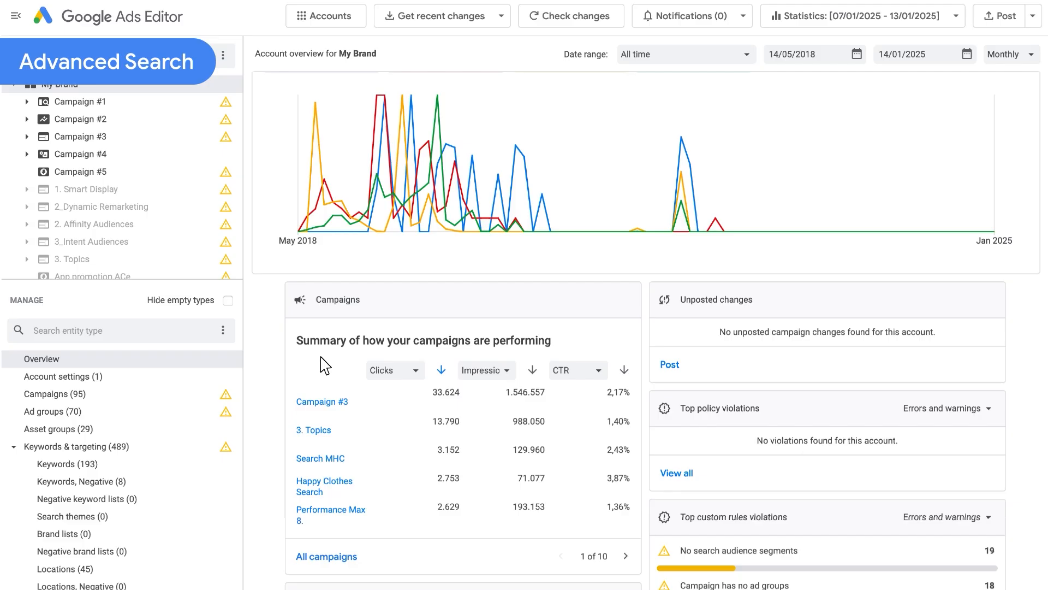
pyautogui.scroll(-3)
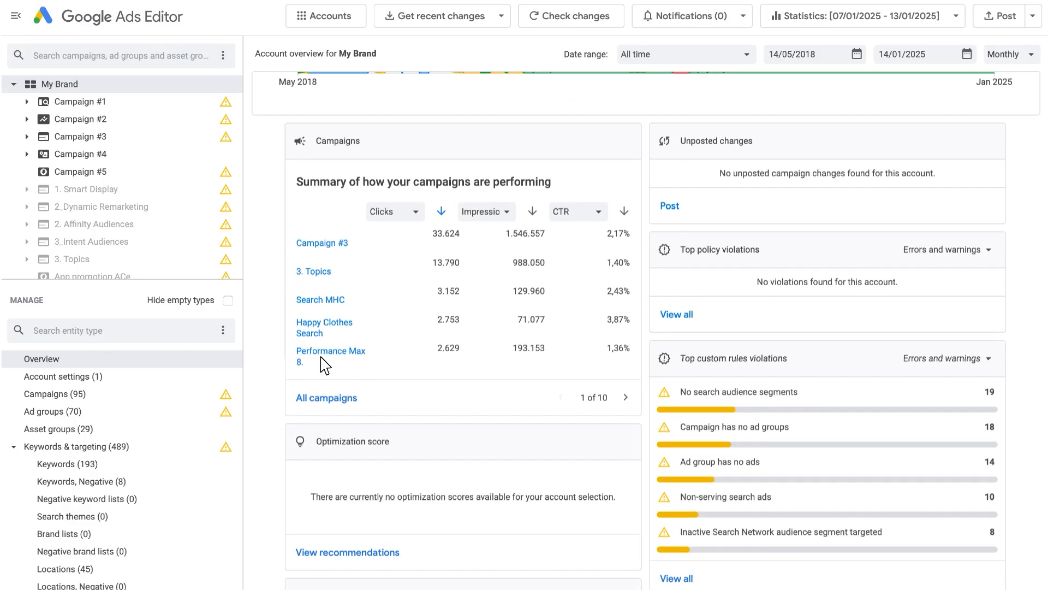
pyautogui.scroll(-3)
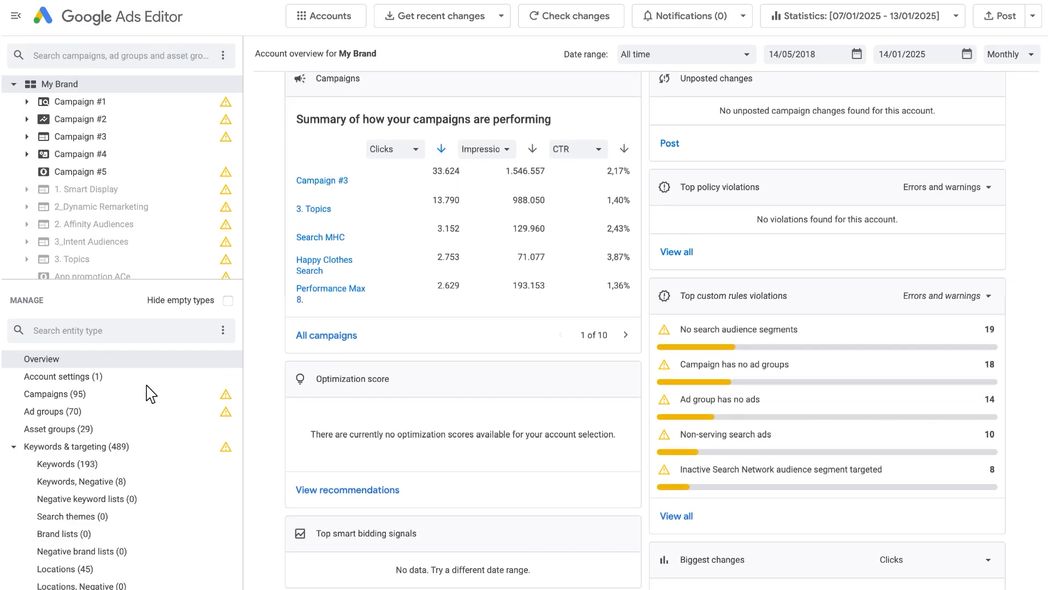
pyautogui.click(54, 393)
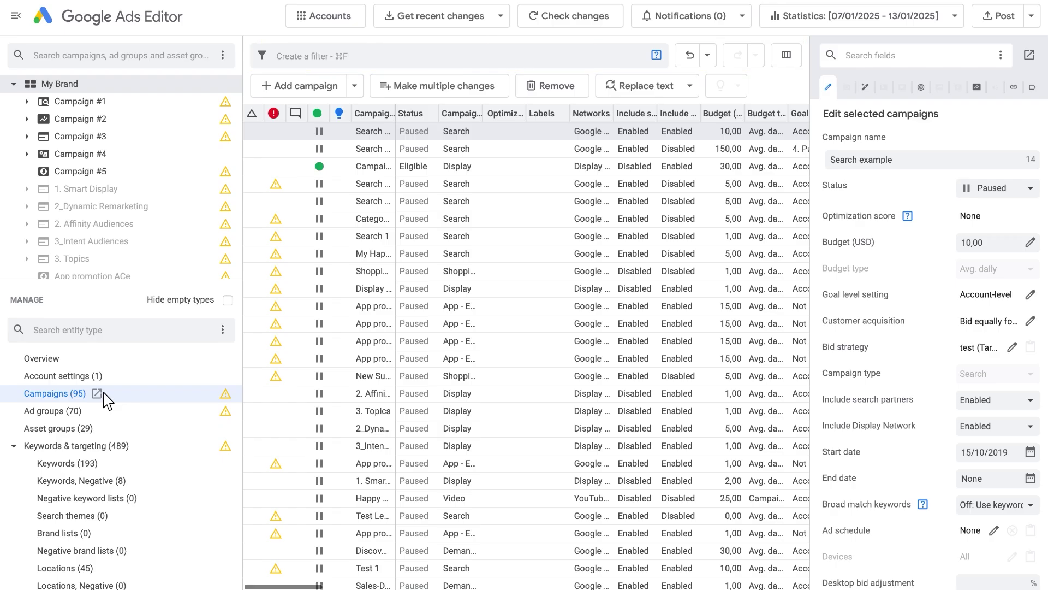
# - Filter campaigns to Budget greater than 1000, narrowing the list to 6 of 95
pyautogui.click(327, 56)
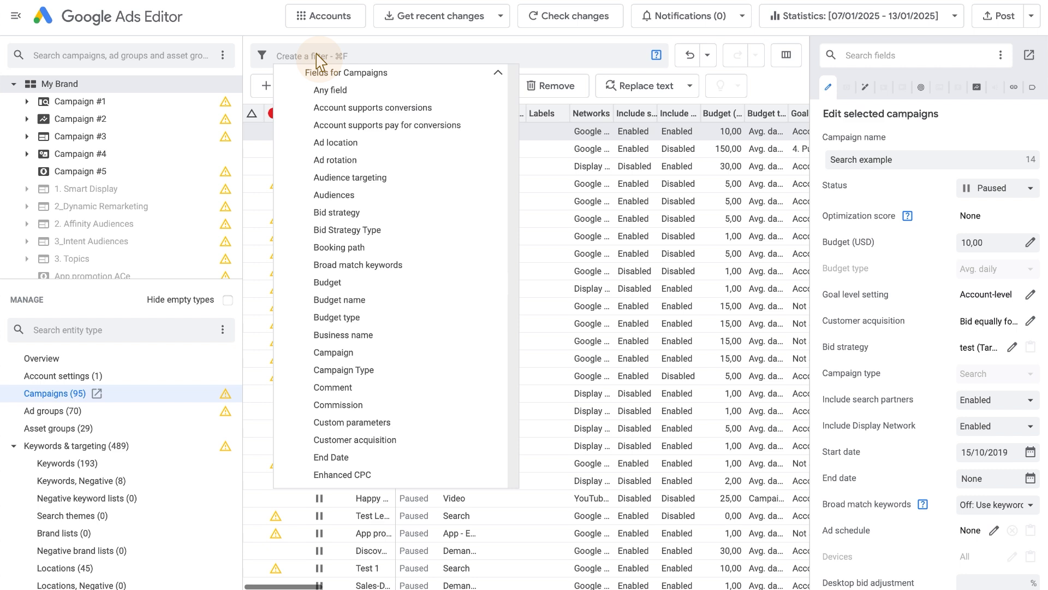
pyautogui.moveTo(351, 292)
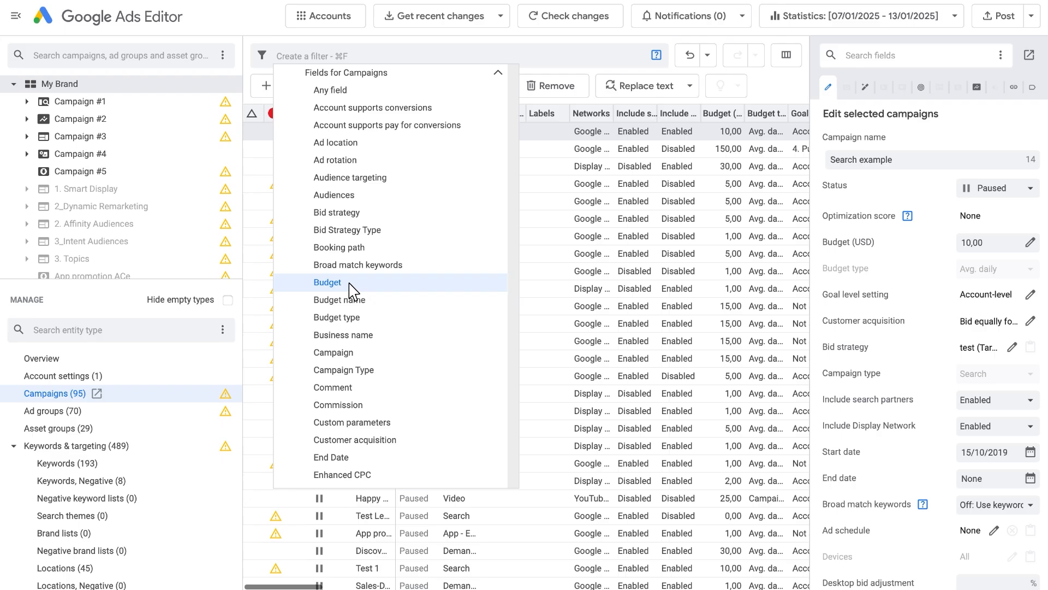
pyautogui.write('budget')
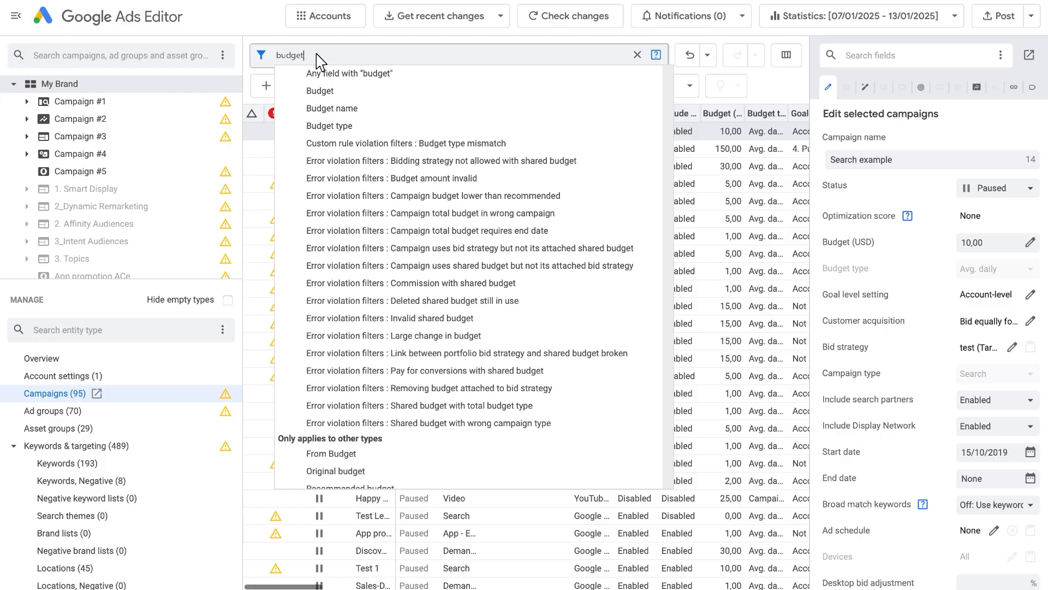
pyautogui.click(321, 90)
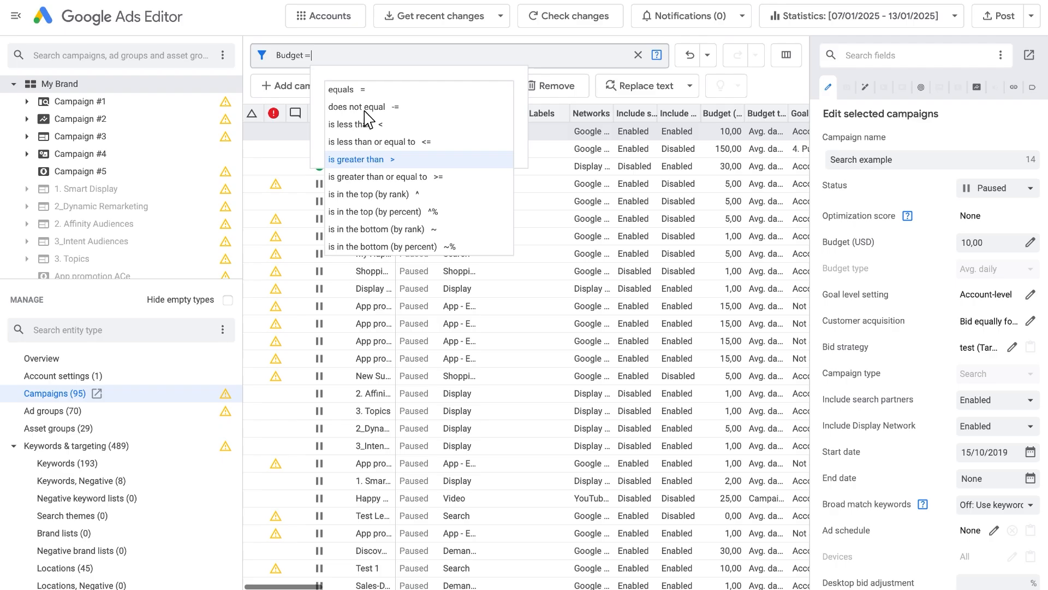
pyautogui.click(357, 159)
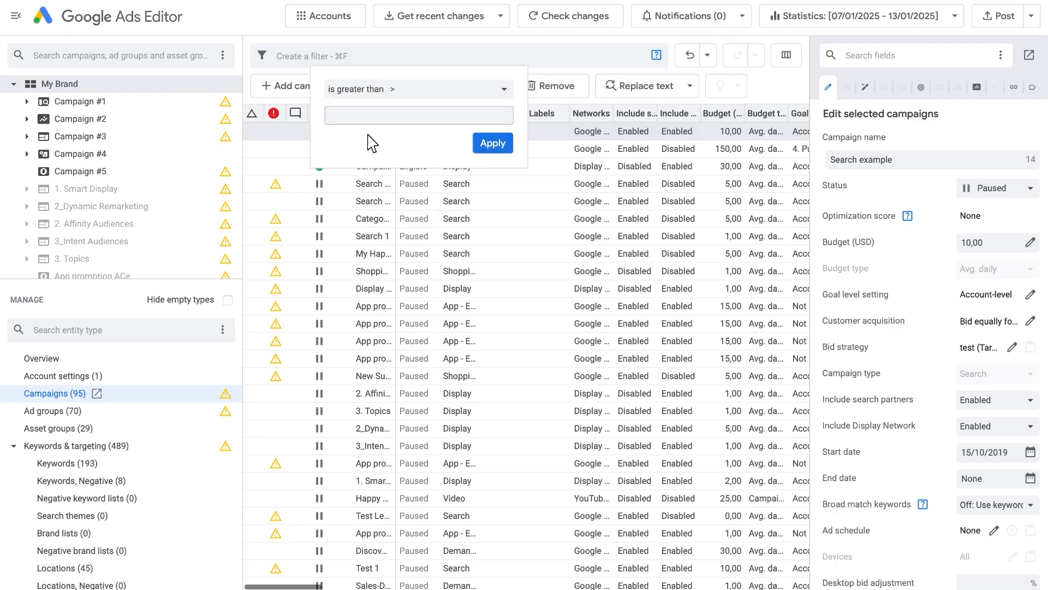
pyautogui.write('1000')
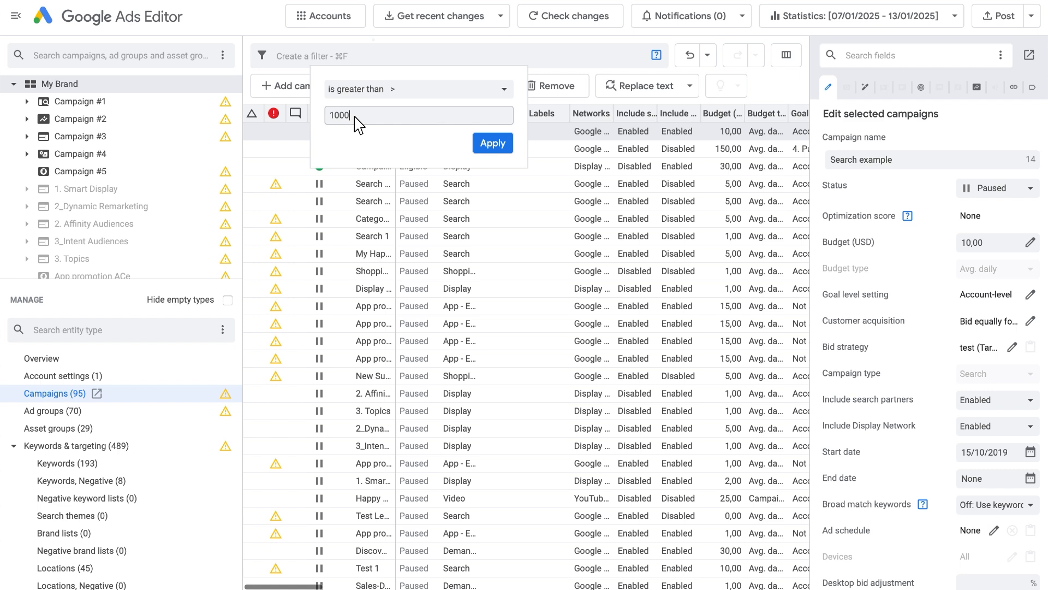
pyautogui.moveTo(478, 148)
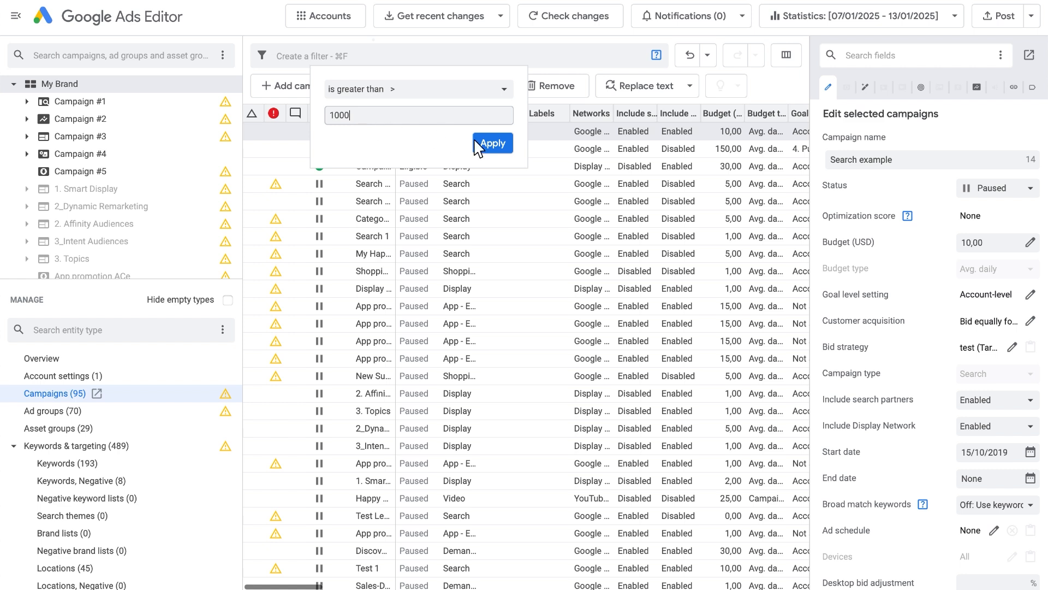
pyautogui.click(492, 143)
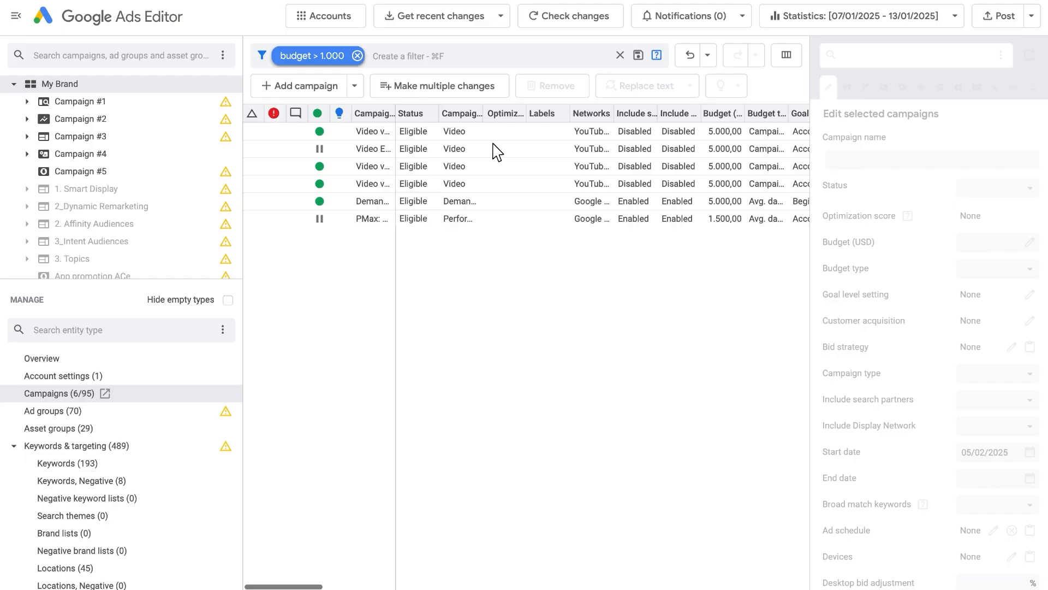
# - Add a Campaign Type filter for Performance Max, leaving 1 of 95 campaigns
pyautogui.click(407, 56)
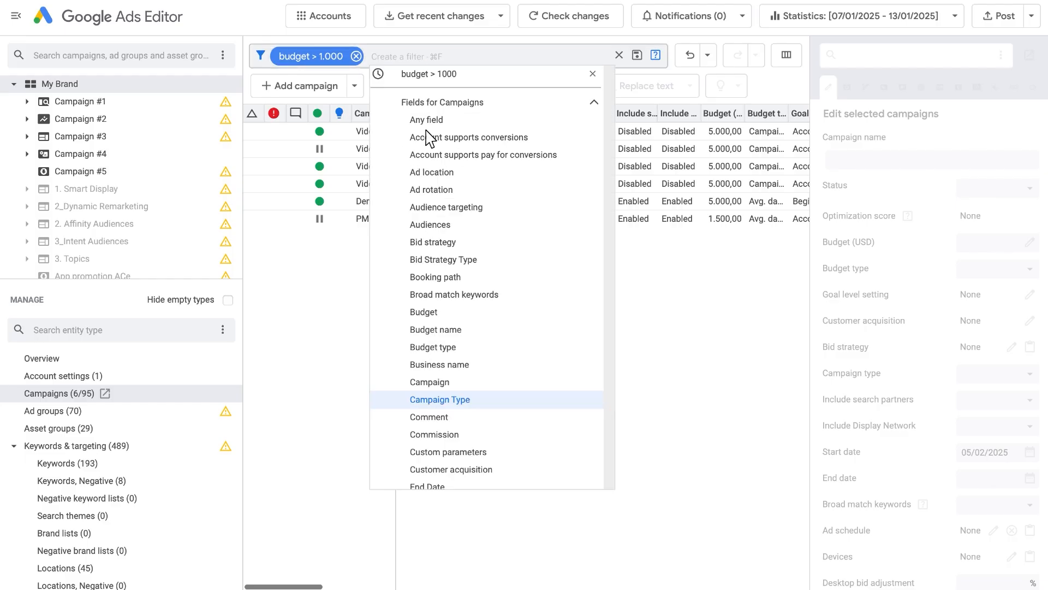
pyautogui.click(440, 399)
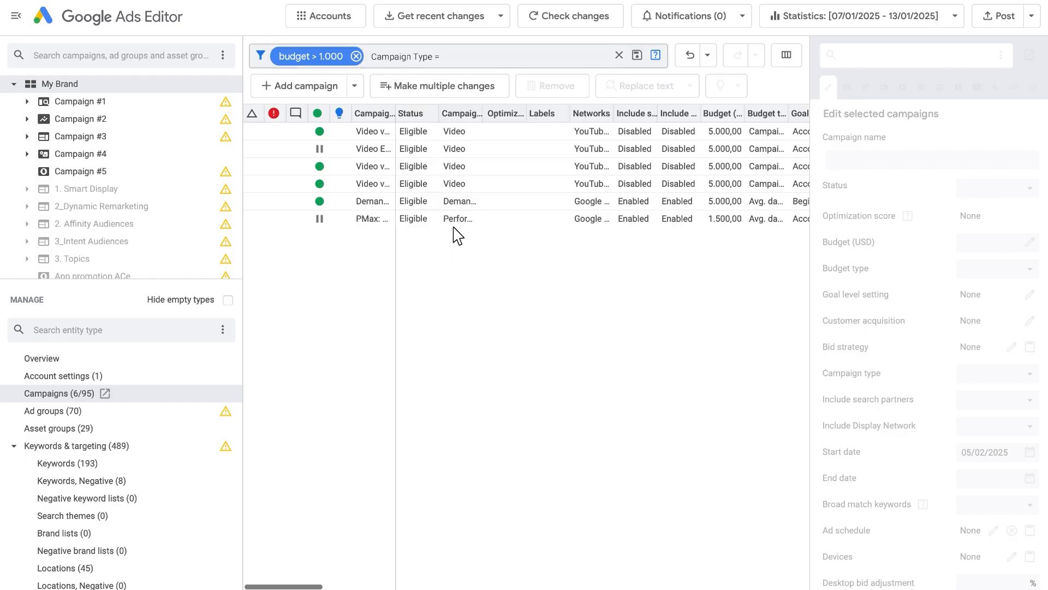
pyautogui.click(405, 56)
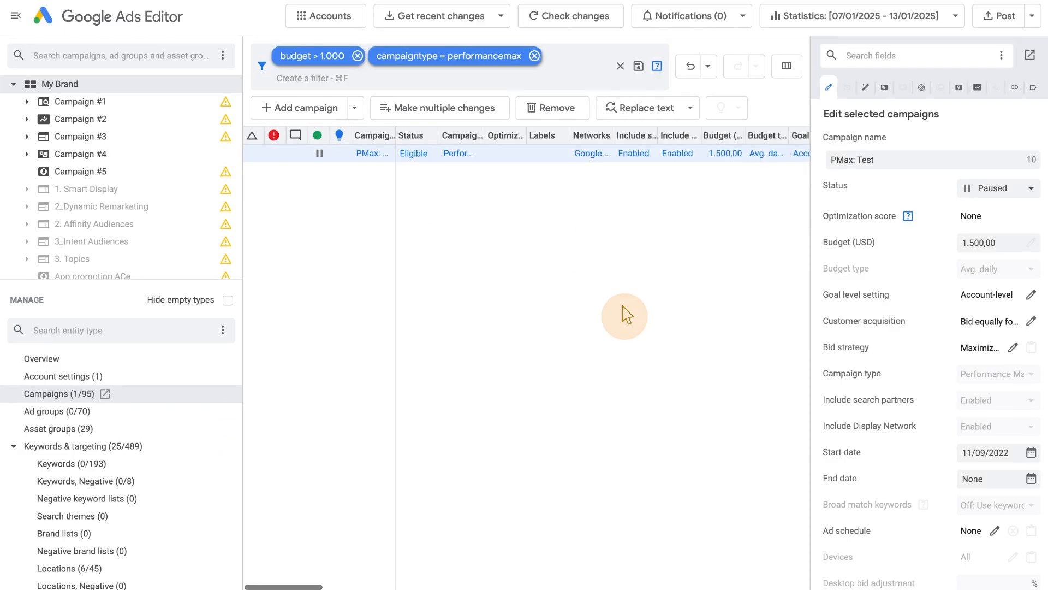
pyautogui.click(312, 78)
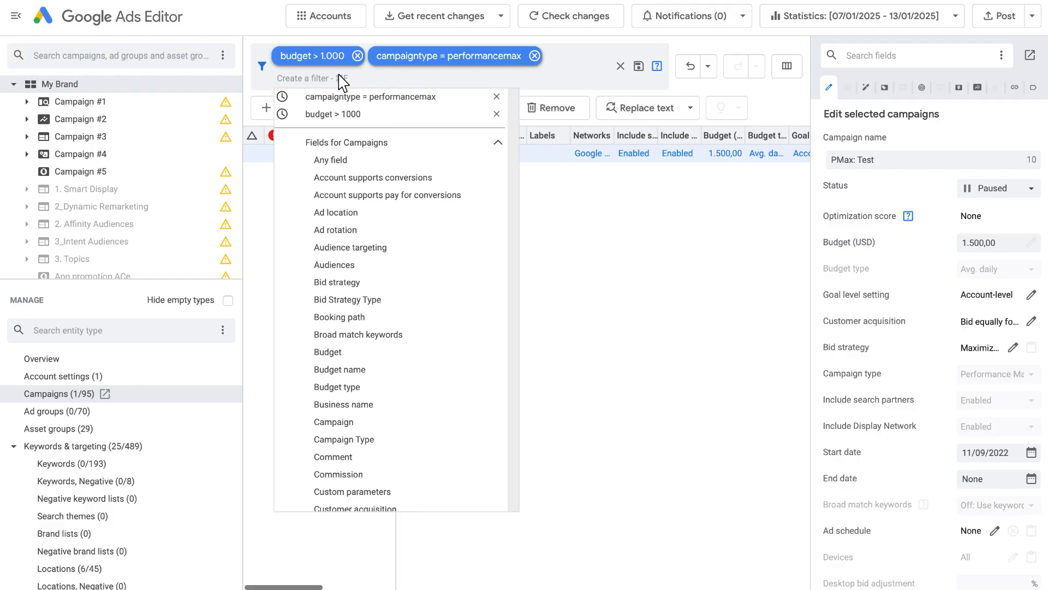
pyautogui.moveTo(556, 204)
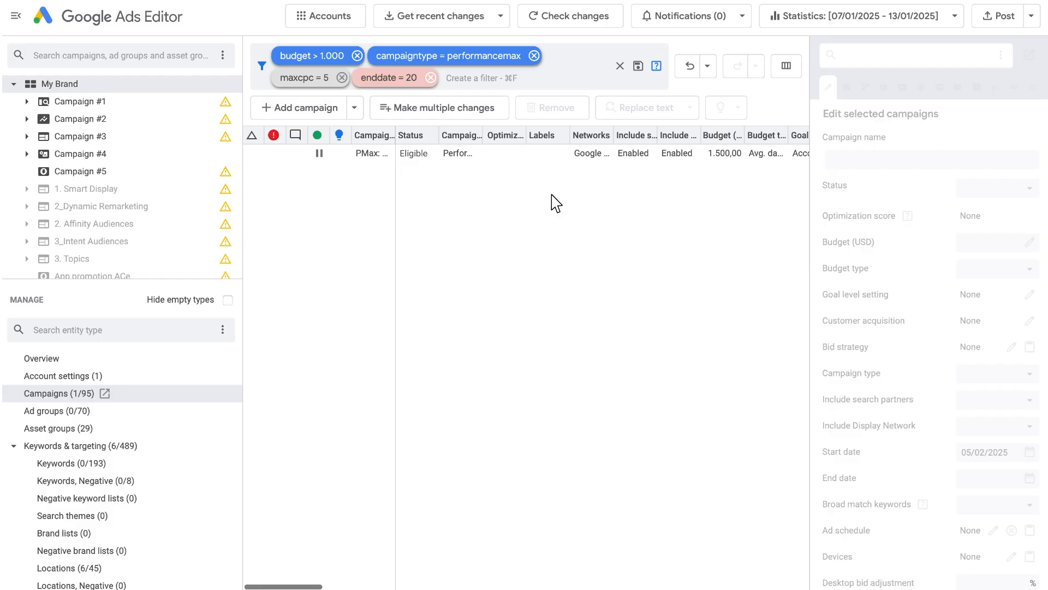
pyautogui.moveTo(543, 203)
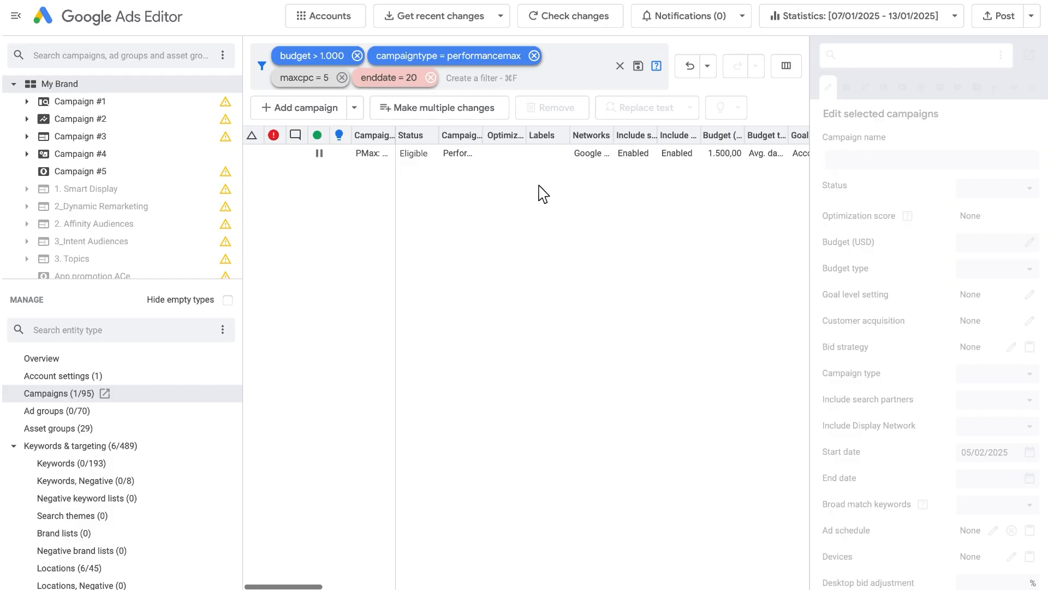
pyautogui.moveTo(393, 78)
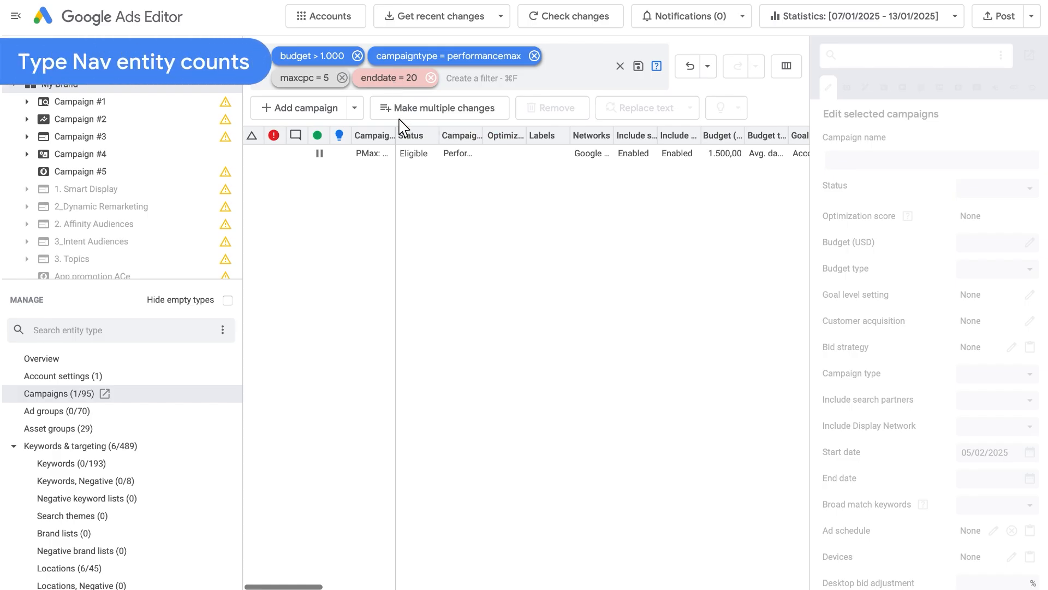
# - Select the remaining Performance Max campaign, clear all filters, and show the ad groups
pyautogui.click(412, 153)
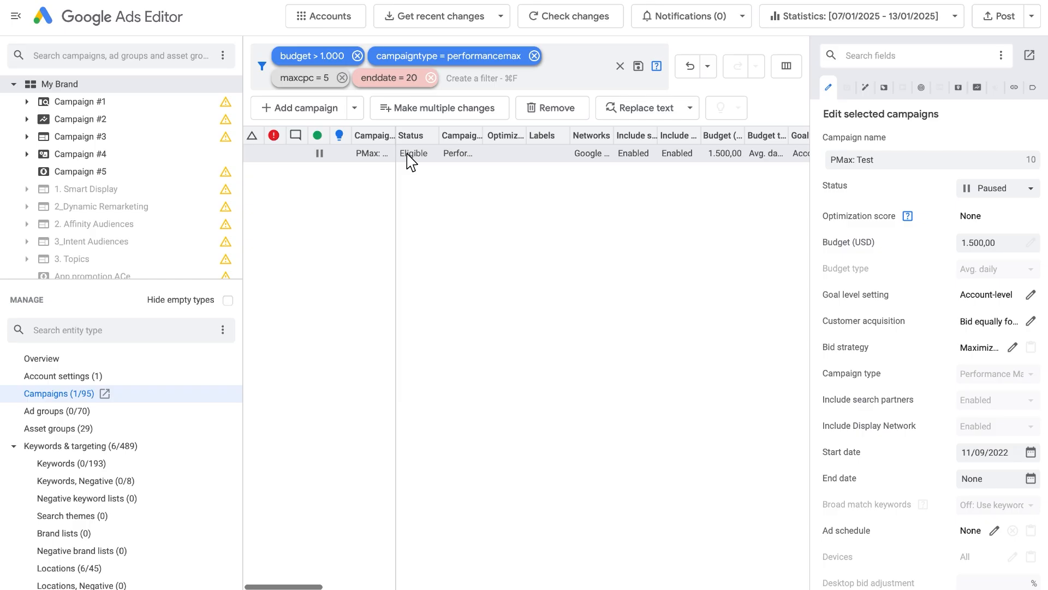
pyautogui.moveTo(424, 115)
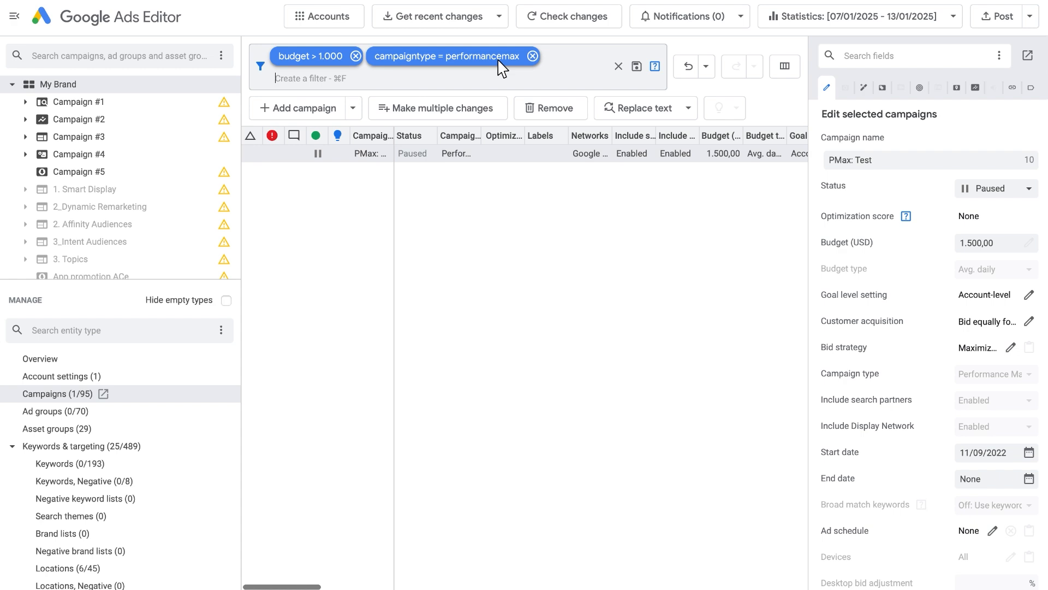
pyautogui.click(618, 66)
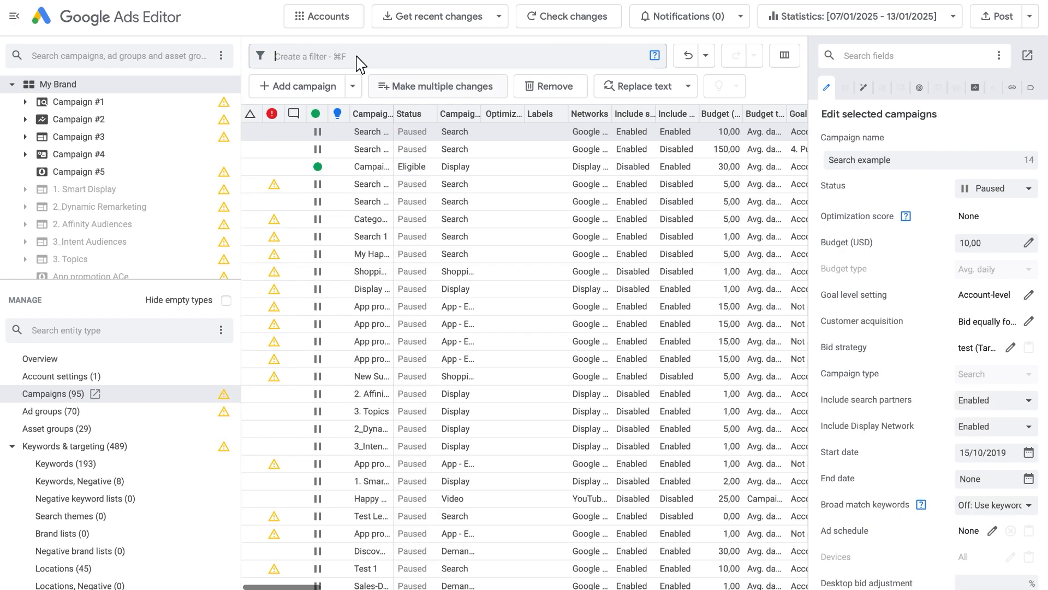
pyautogui.click(49, 410)
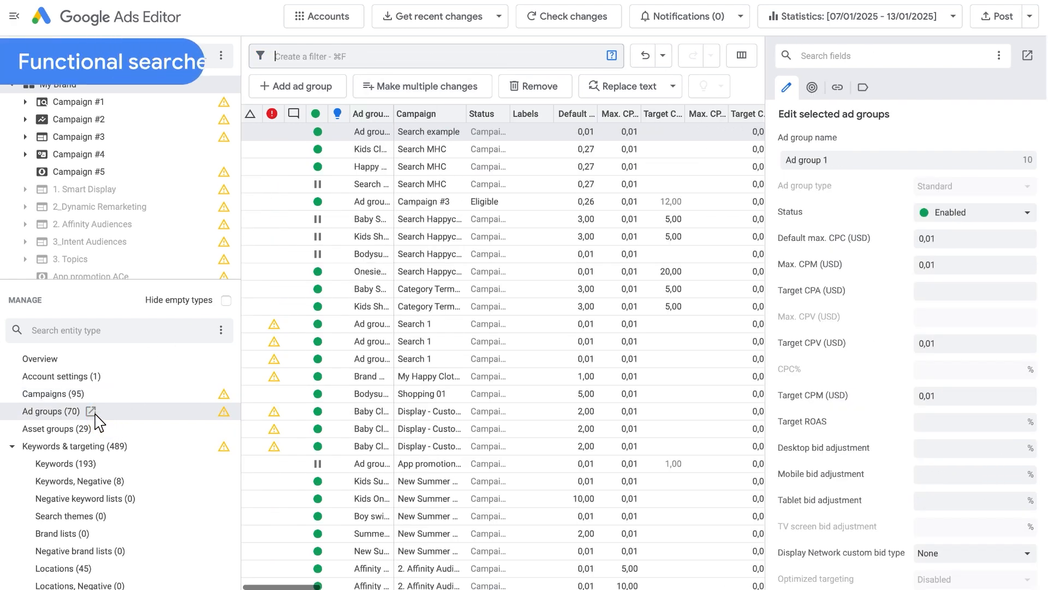
# - Open the ad groups list and start an OR filter with a Max CPC condition
pyautogui.click(12, 446)
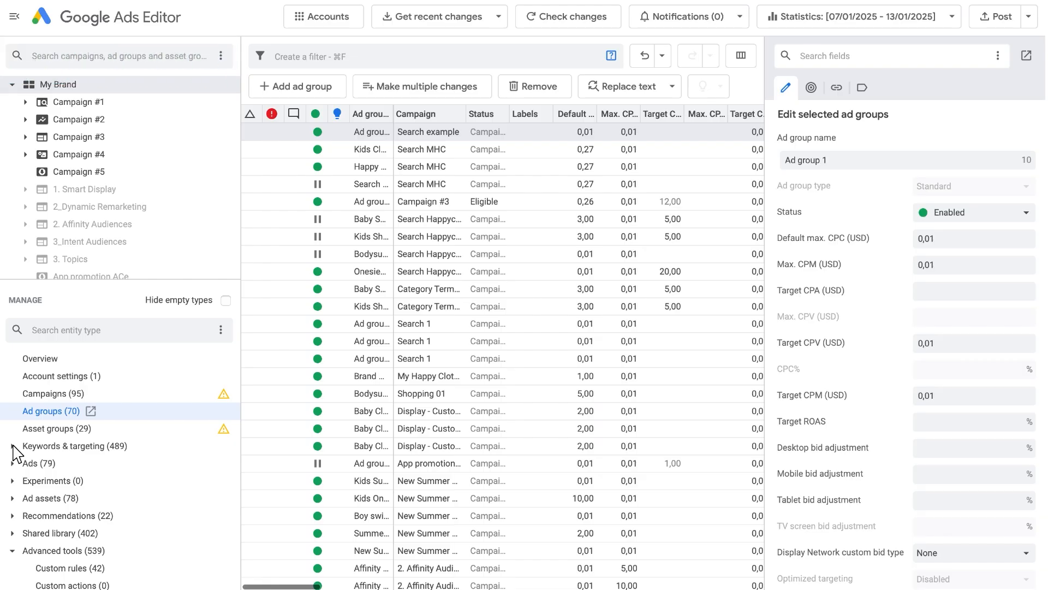
pyautogui.moveTo(300, 63)
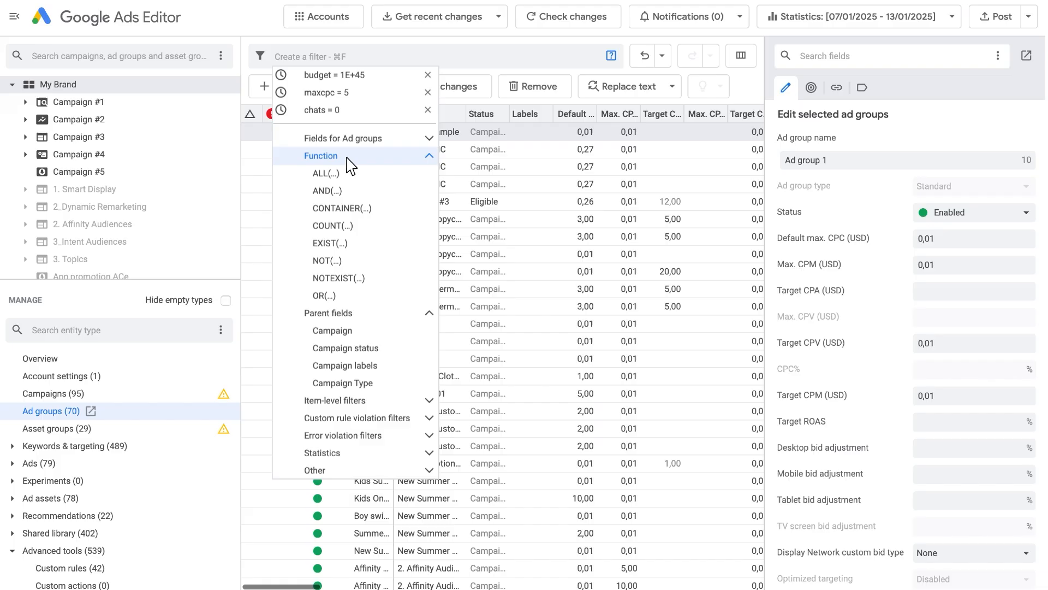
pyautogui.moveTo(327, 191)
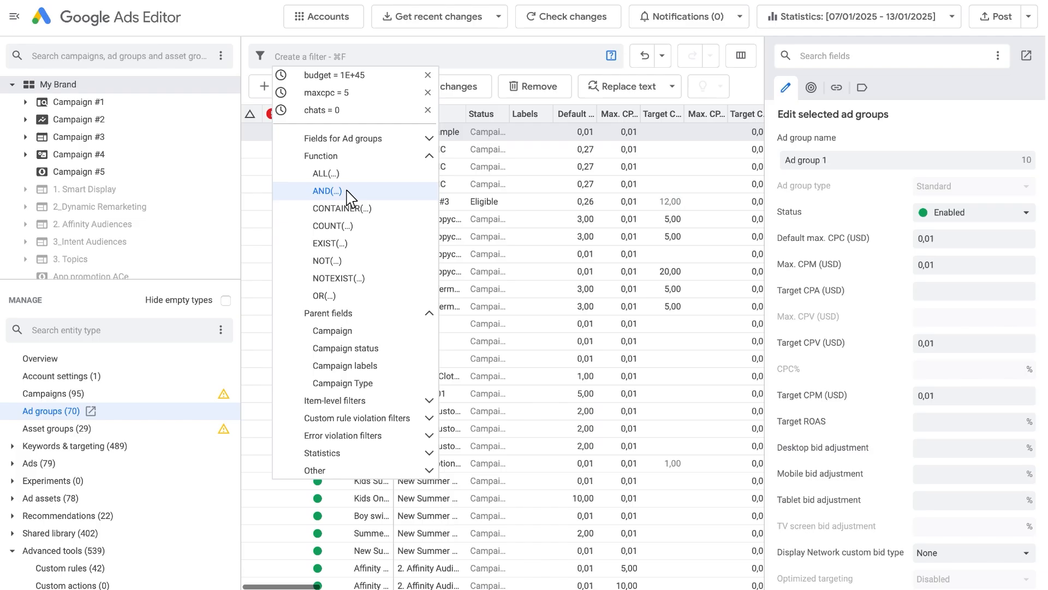
pyautogui.click(324, 295)
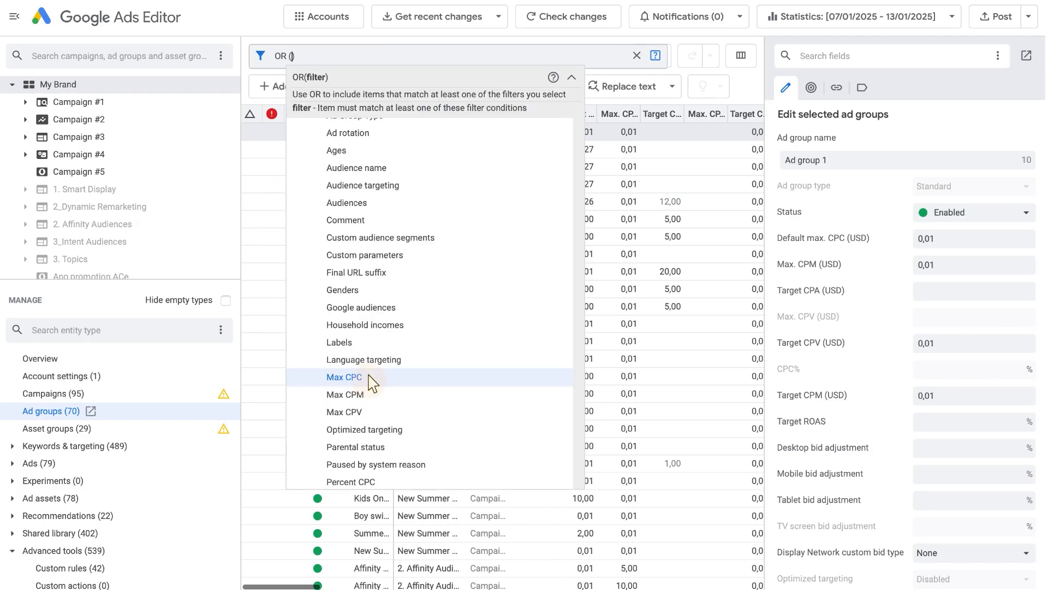
pyautogui.click(345, 376)
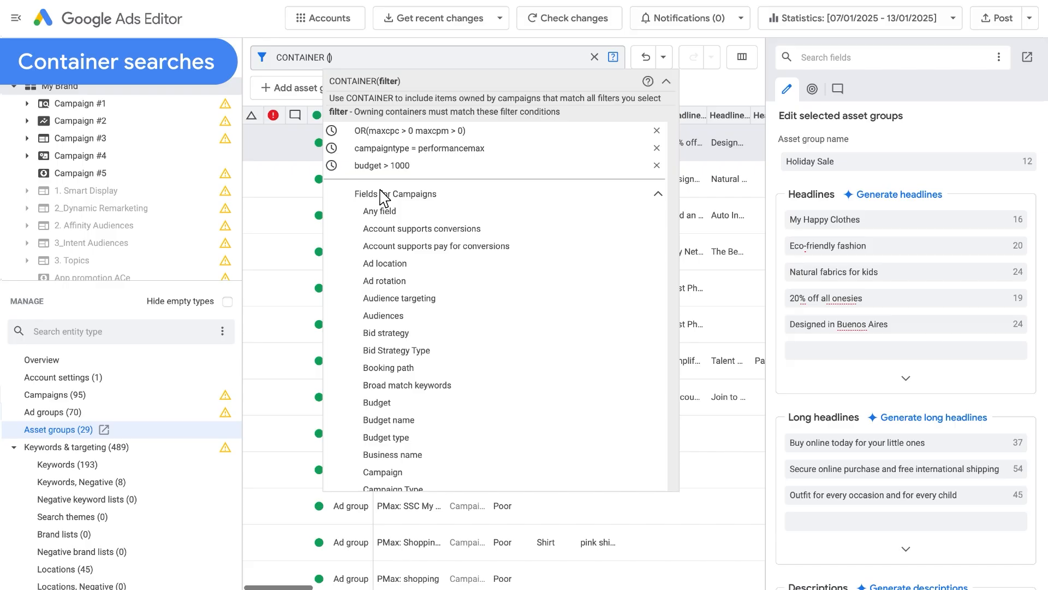
# - Apply a container filter for campaign Budget greater than 2000 to the asset groups
pyautogui.click(376, 401)
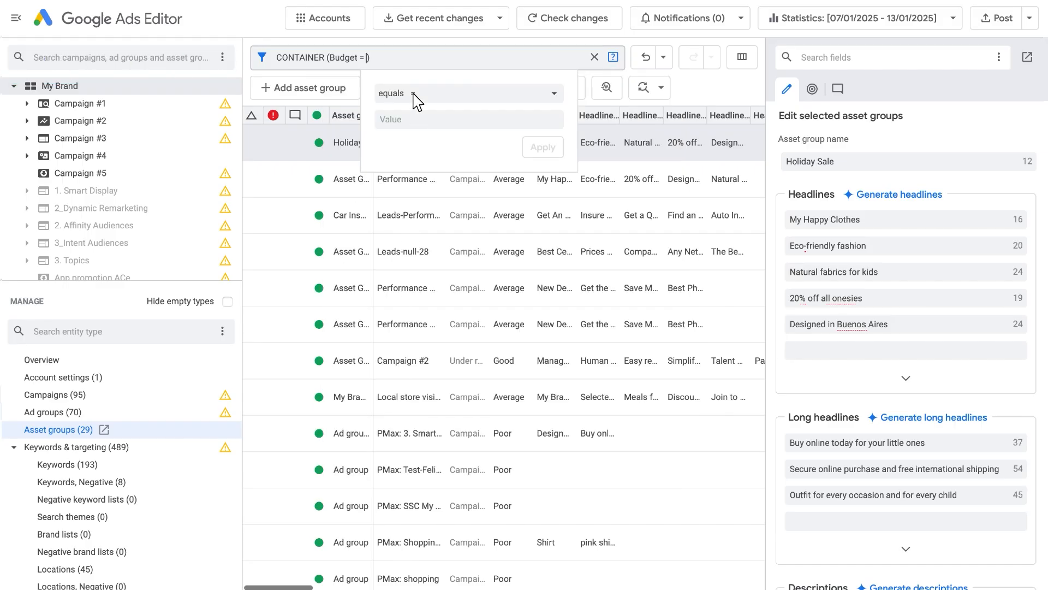
pyautogui.write('2000')
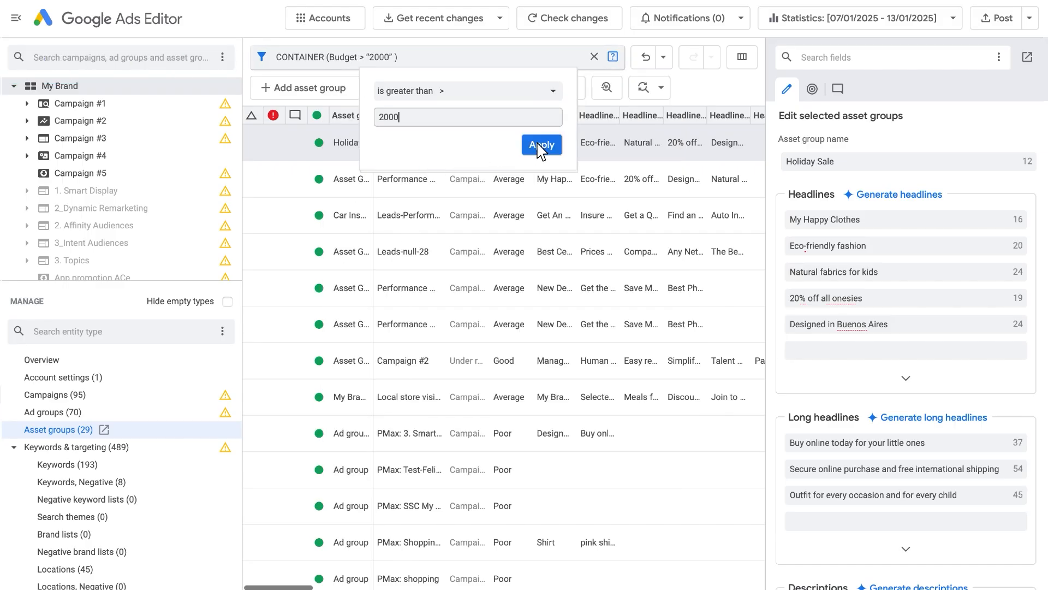
pyautogui.click(541, 145)
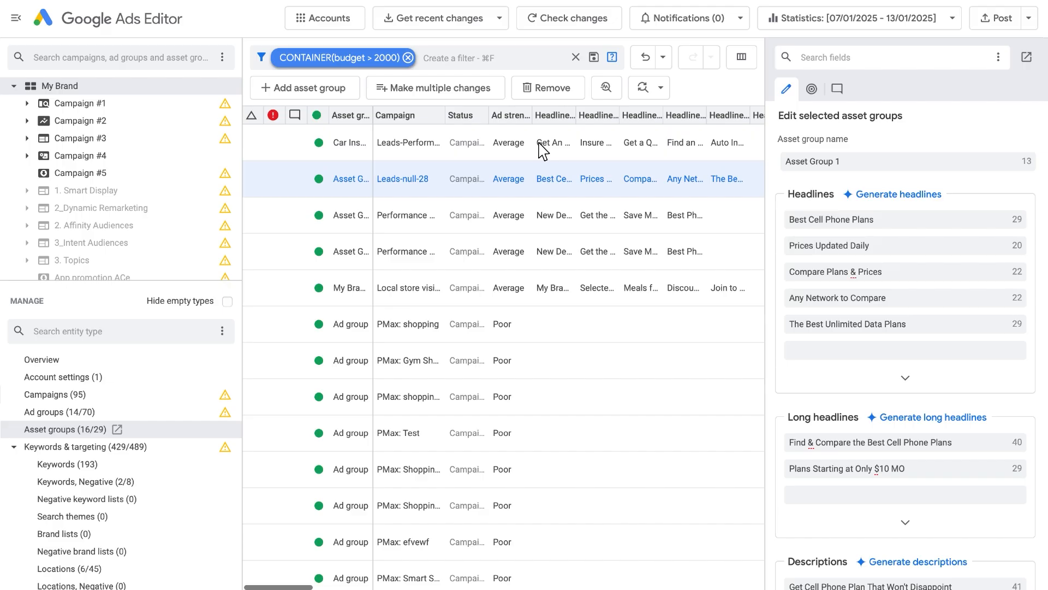
pyautogui.click(409, 57)
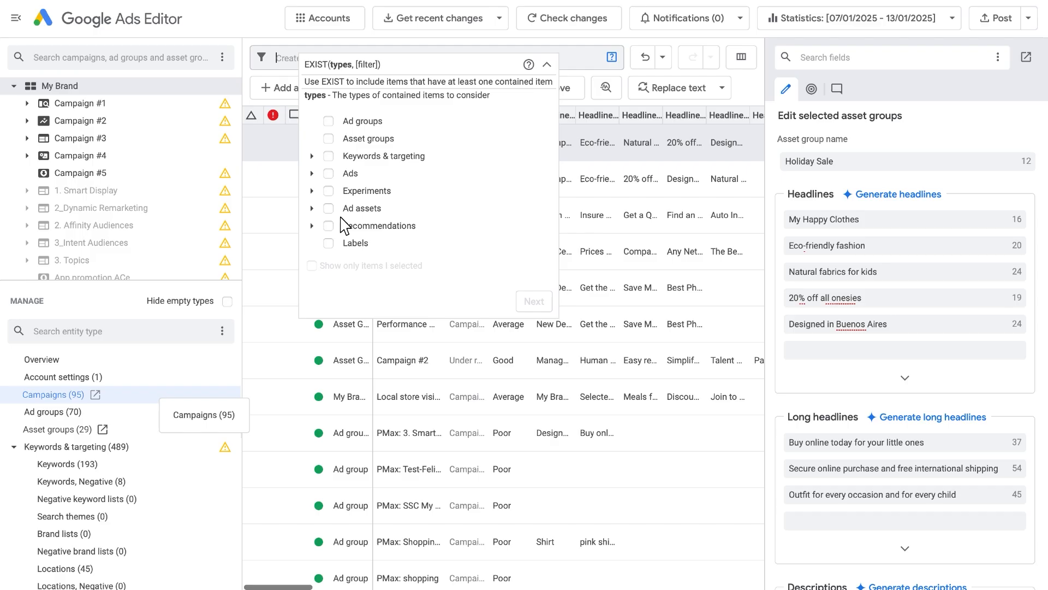
# - Filter campaigns with EXIST(responsivesearchads), then clear it and expand Advanced tools
pyautogui.click(312, 173)
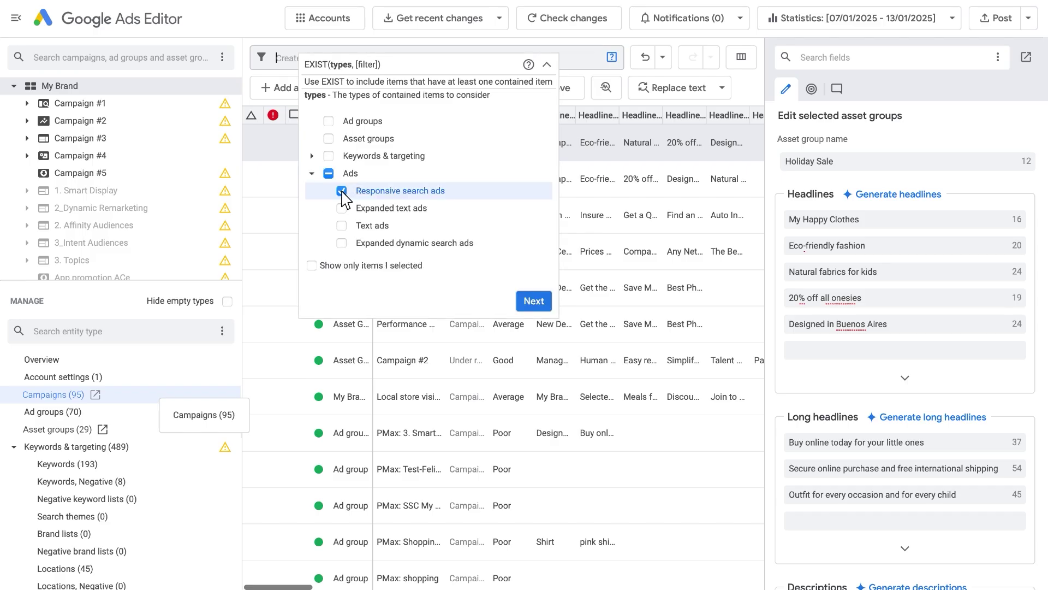
pyautogui.click(533, 300)
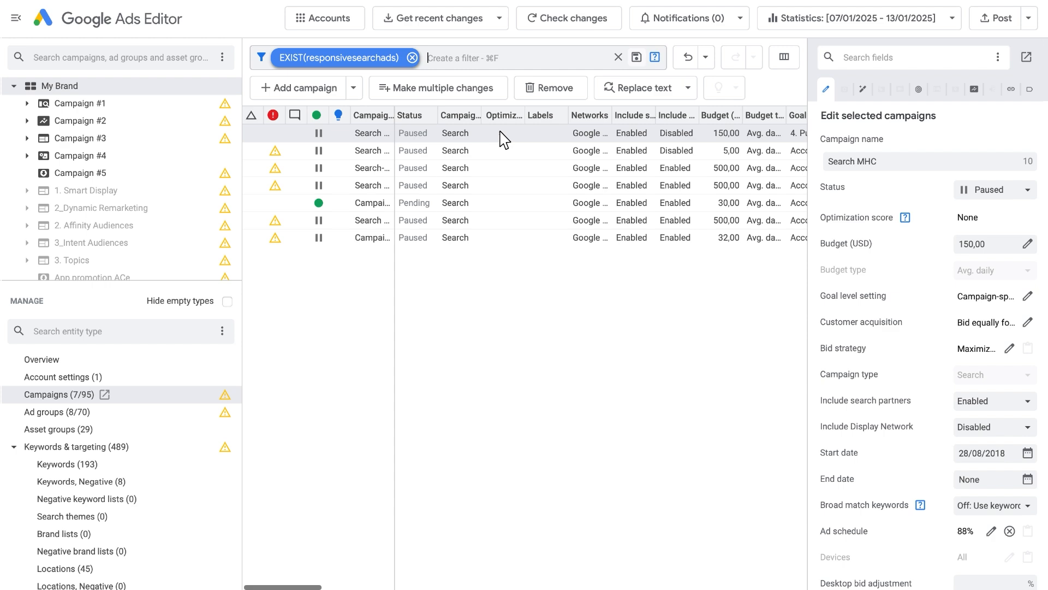
pyautogui.click(412, 57)
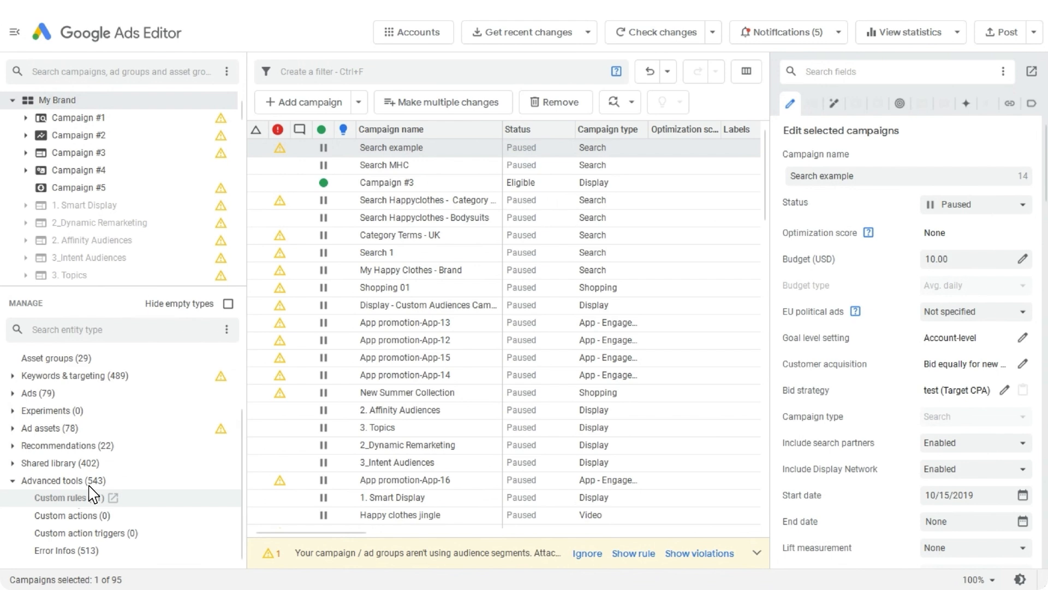
# - Add a custom rule named 'Test used in a campaign name' with message 'Remove test campaigns'
pyautogui.click(65, 497)
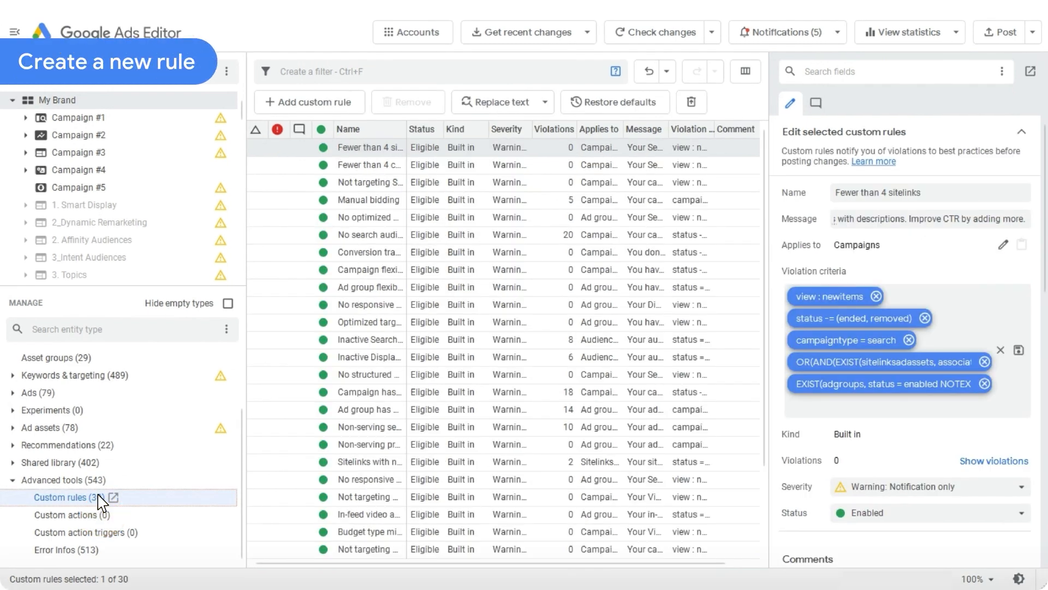
pyautogui.click(309, 133)
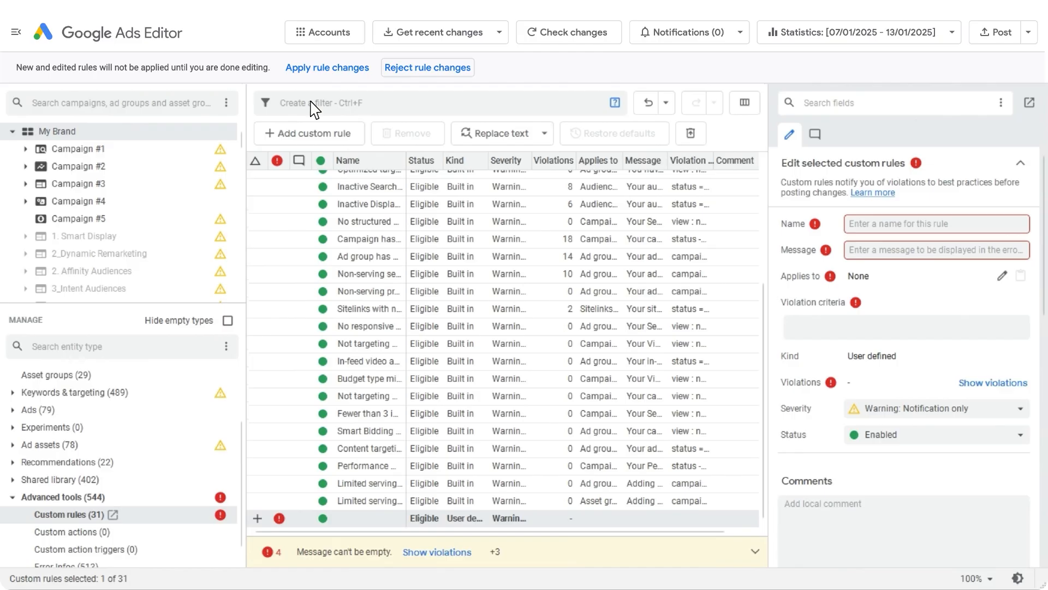
pyautogui.write('Tes')
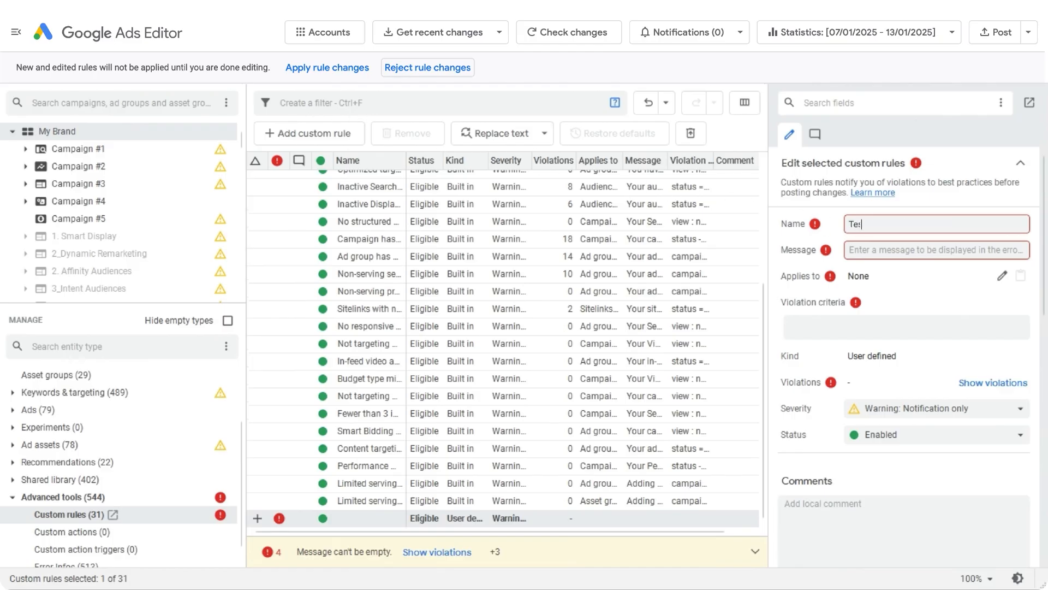
pyautogui.write('Test used in a campaign nam')
pyautogui.click(937, 250)
pyautogui.write('Remove t')
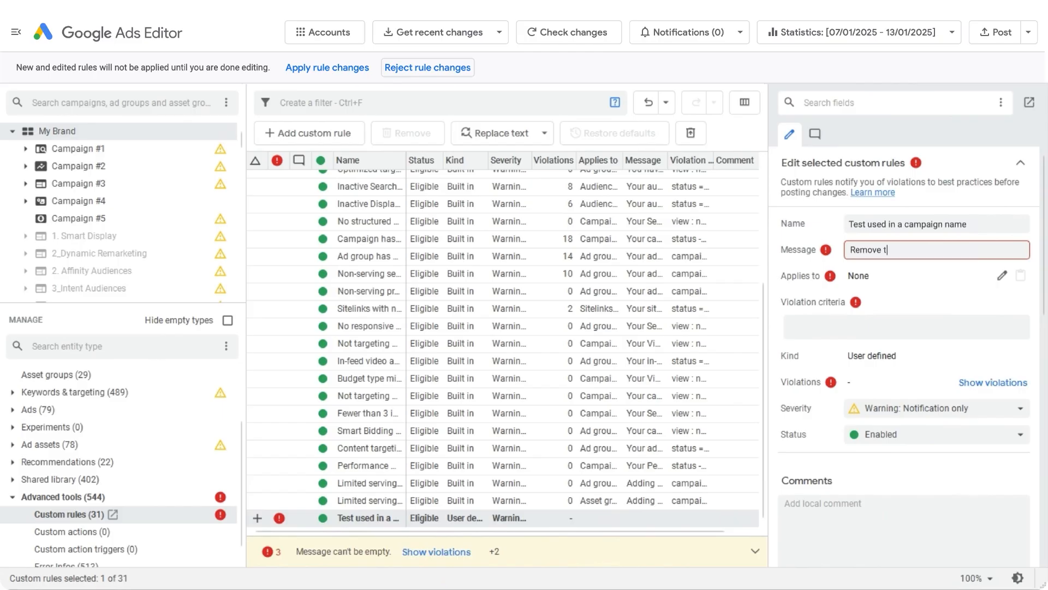
pyautogui.write('est campaigns')
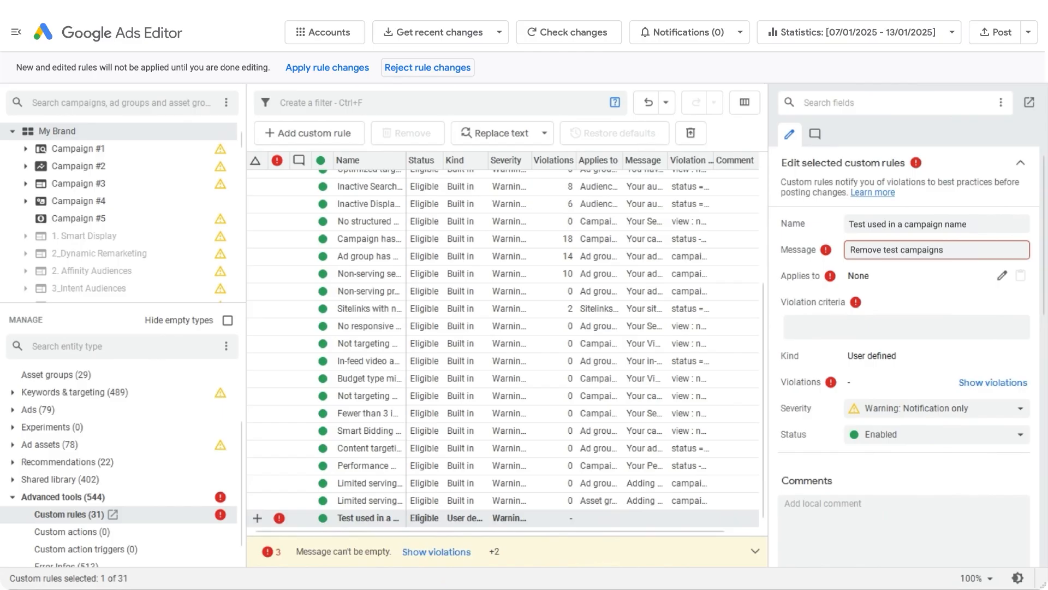
# - Set the custom rule to apply to Campaigns
pyautogui.click(1001, 276)
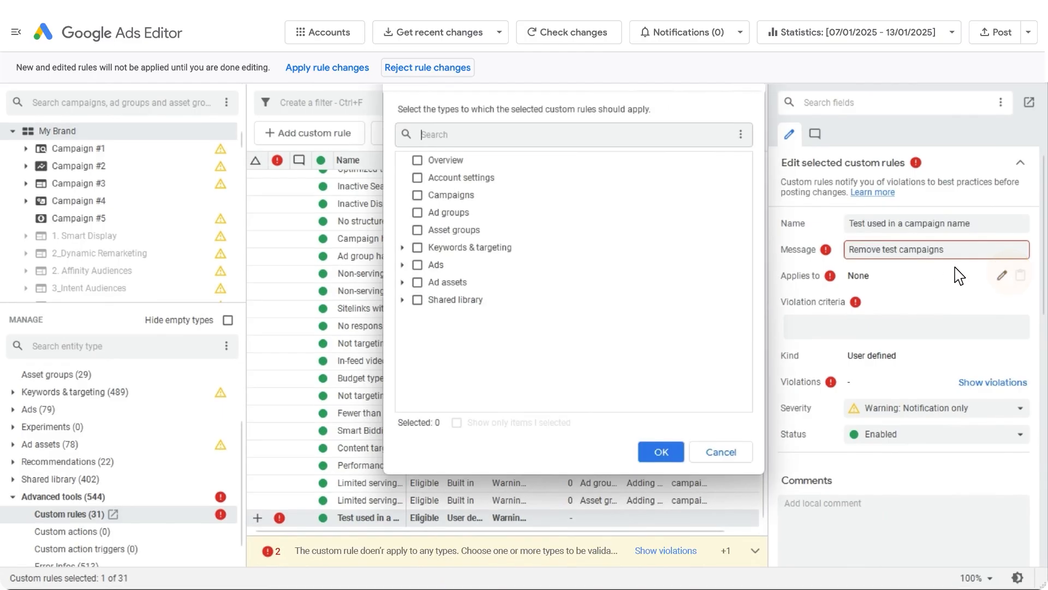
pyautogui.click(418, 194)
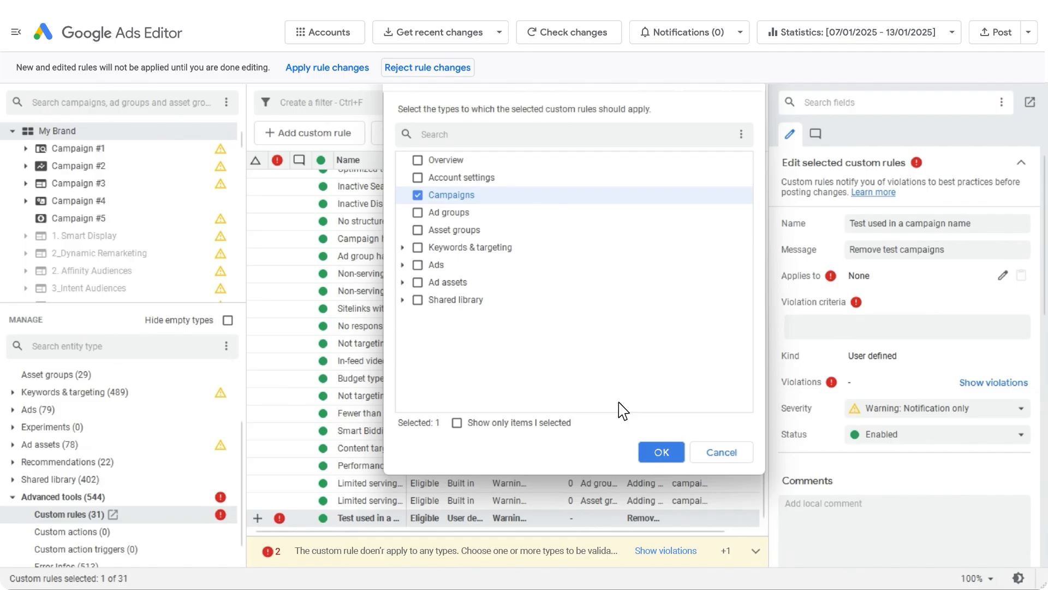
pyautogui.click(660, 452)
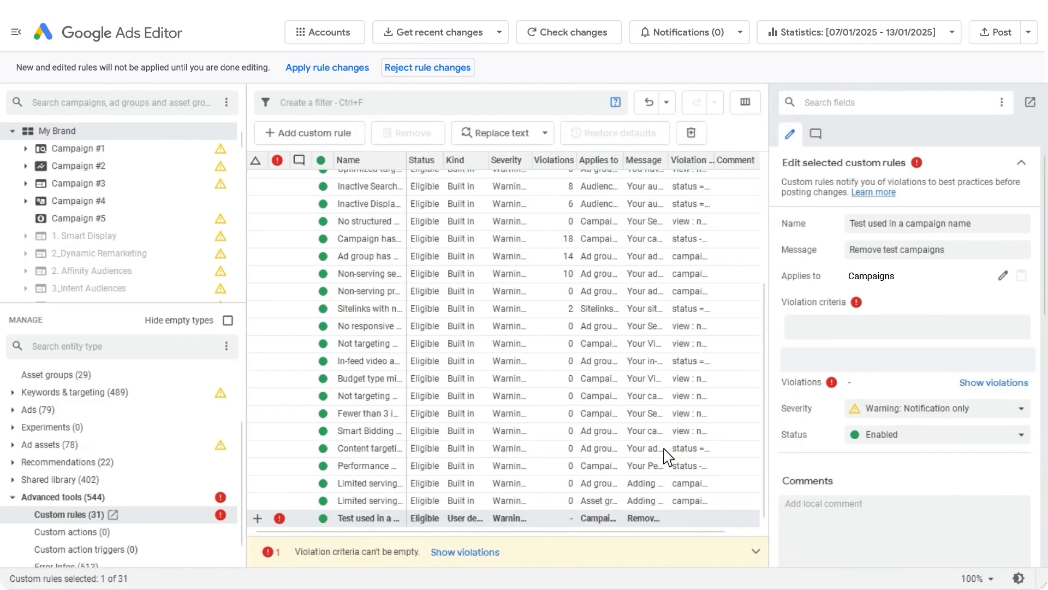
pyautogui.click(905, 315)
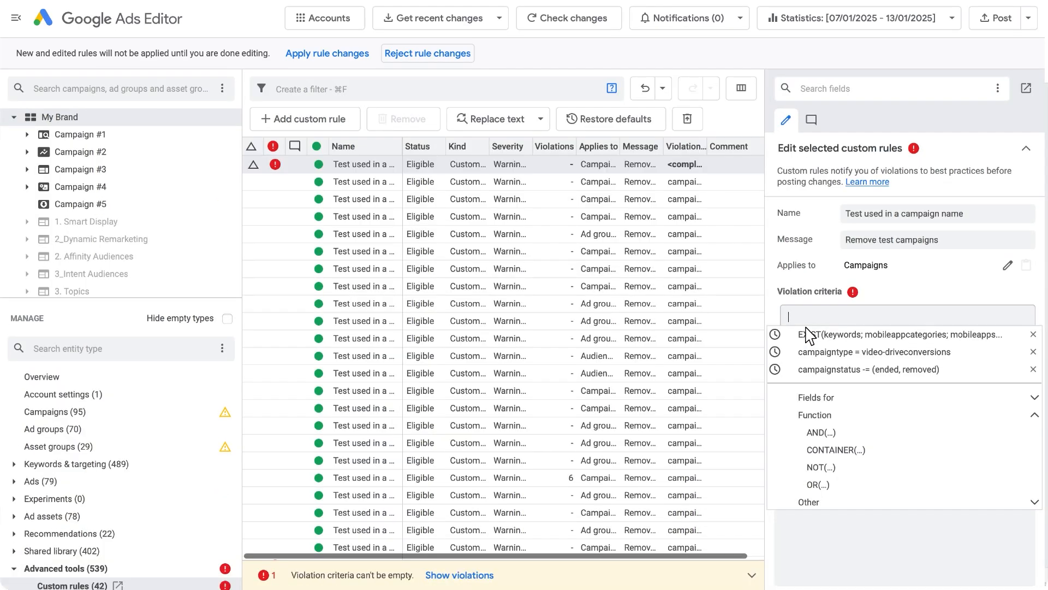
# - Set violation criteria to campaign names containing 'test' plus a campaign Status condition
pyautogui.write('test"')
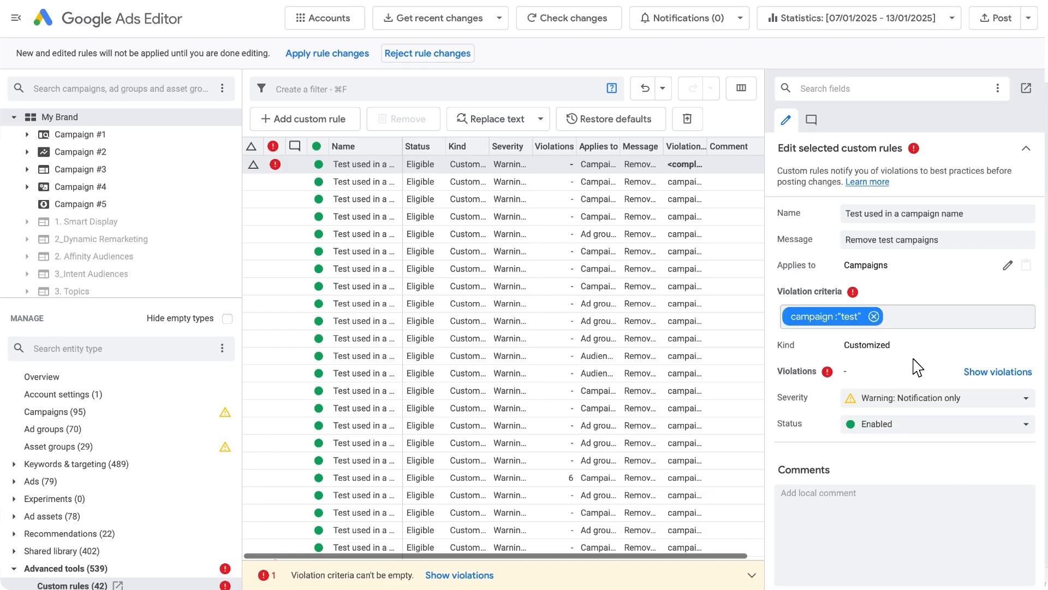
pyautogui.write('stat')
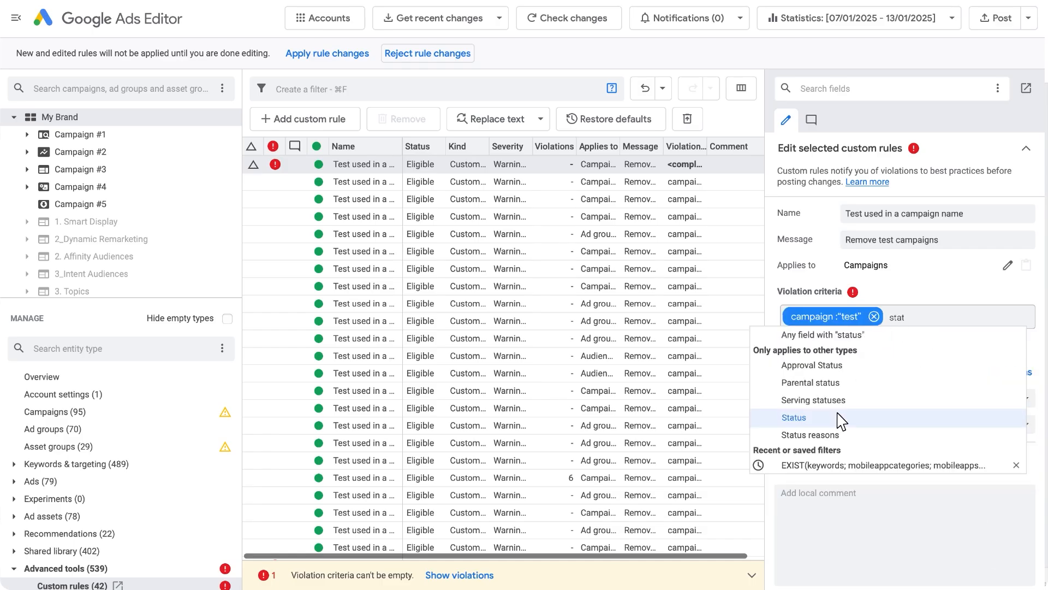
pyautogui.click(793, 417)
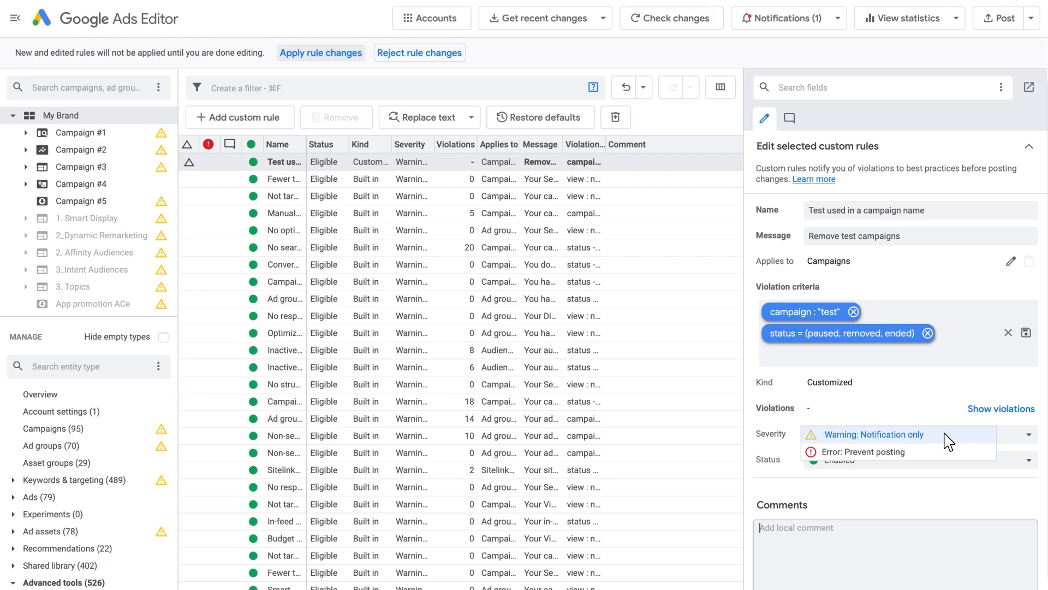
# - Keep the rule's severity at Warning: Notification only
pyautogui.click(873, 434)
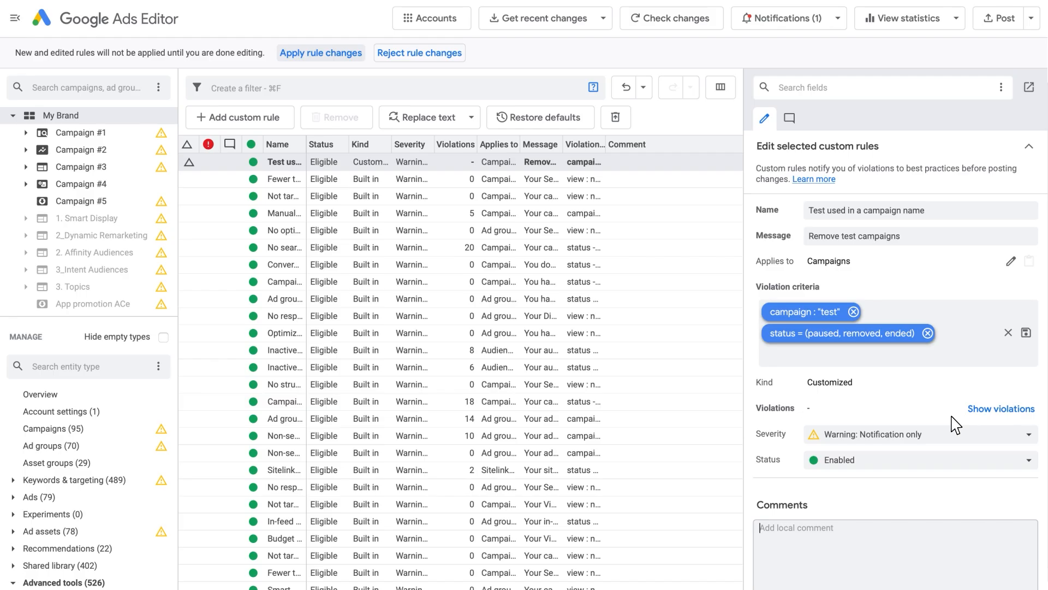
pyautogui.moveTo(707, 280)
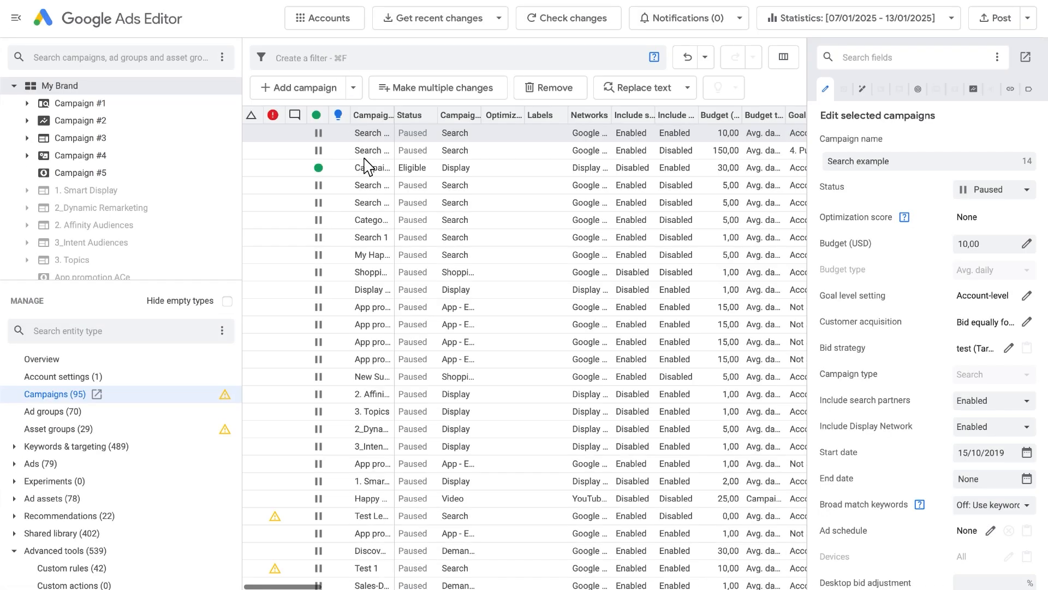
# - Select the Test Lead Campaign and show the 6 campaigns violating the Test campaign-name rule
pyautogui.click(372, 515)
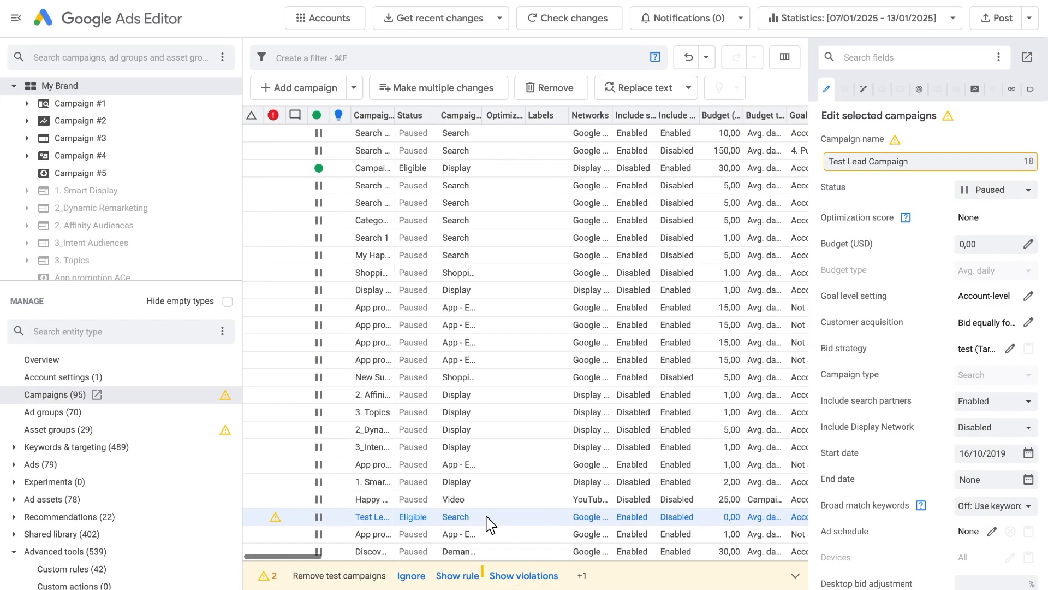
pyautogui.click(456, 576)
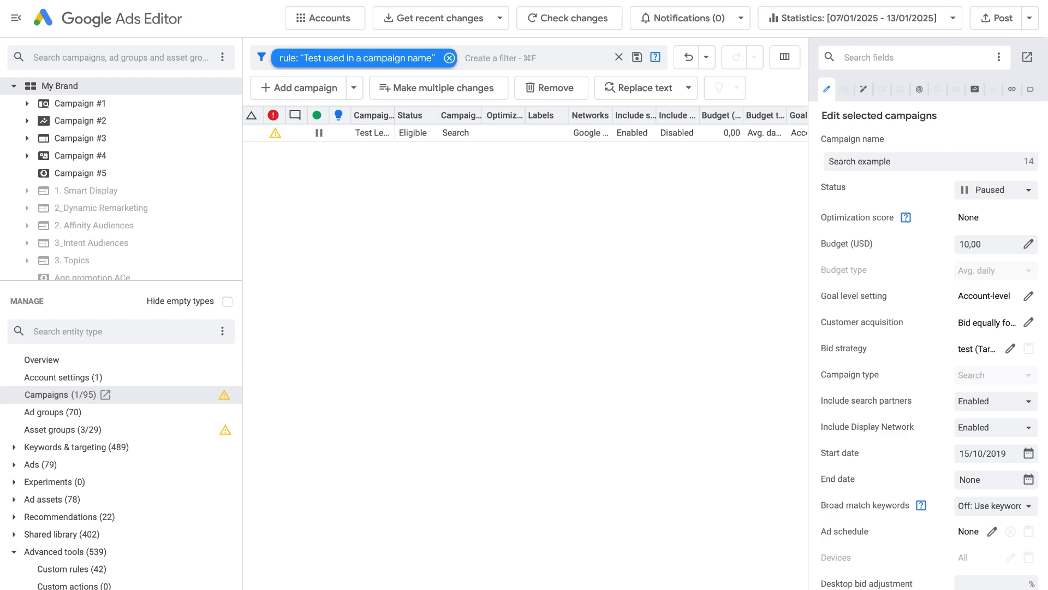
pyautogui.click(68, 583)
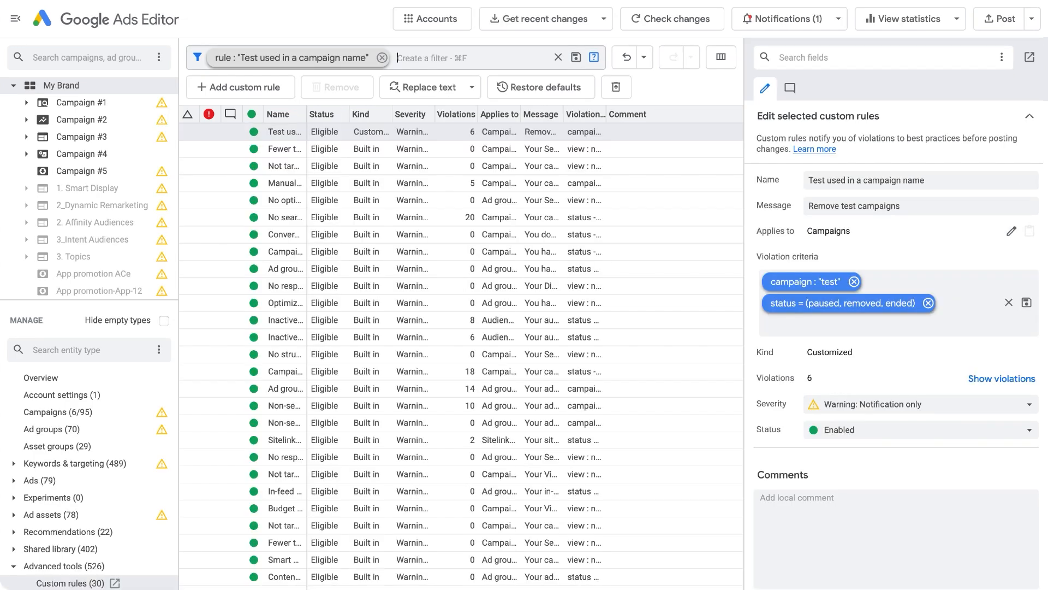